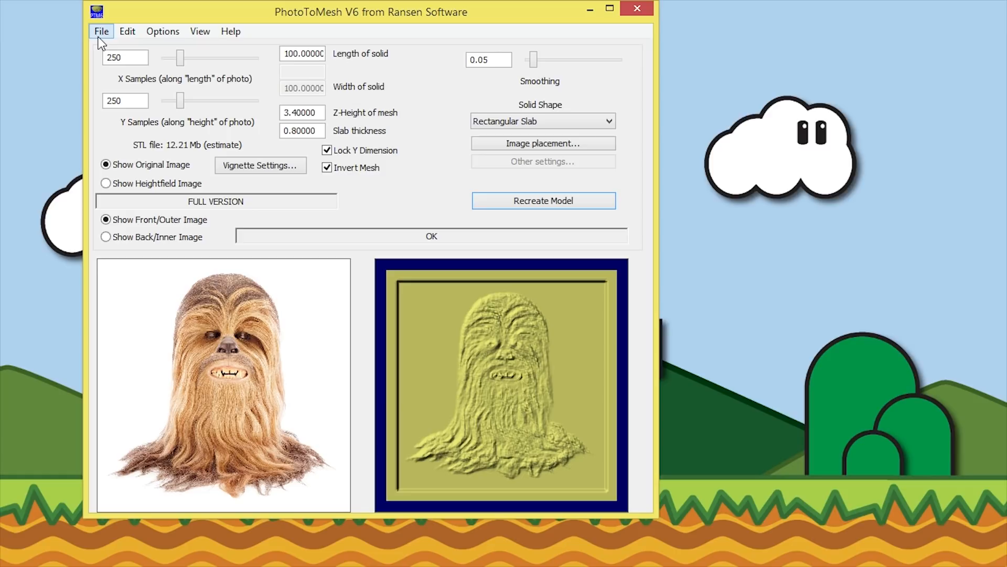
Step: Load a new portrait photo, keeping default brightness, contrast and rotation
{"action": "left_click", "coordinate": [101, 31]}
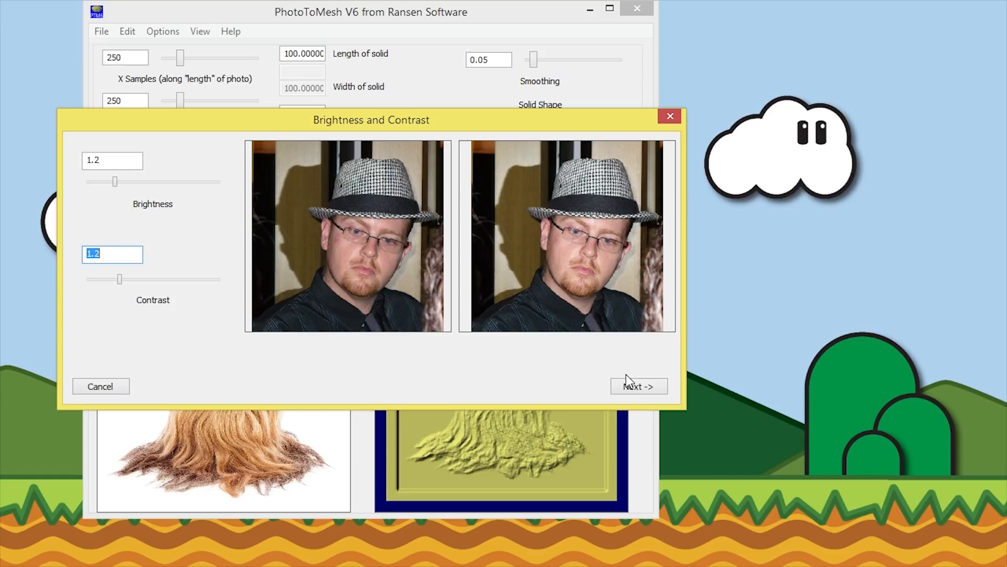
{"action": "left_click", "coordinate": [638, 385]}
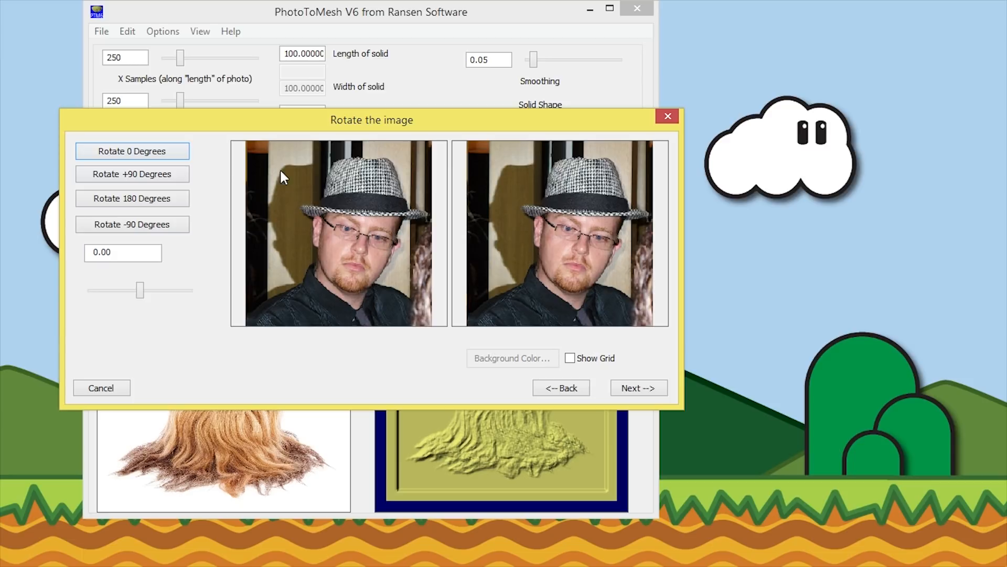
{"action": "left_click", "coordinate": [639, 387]}
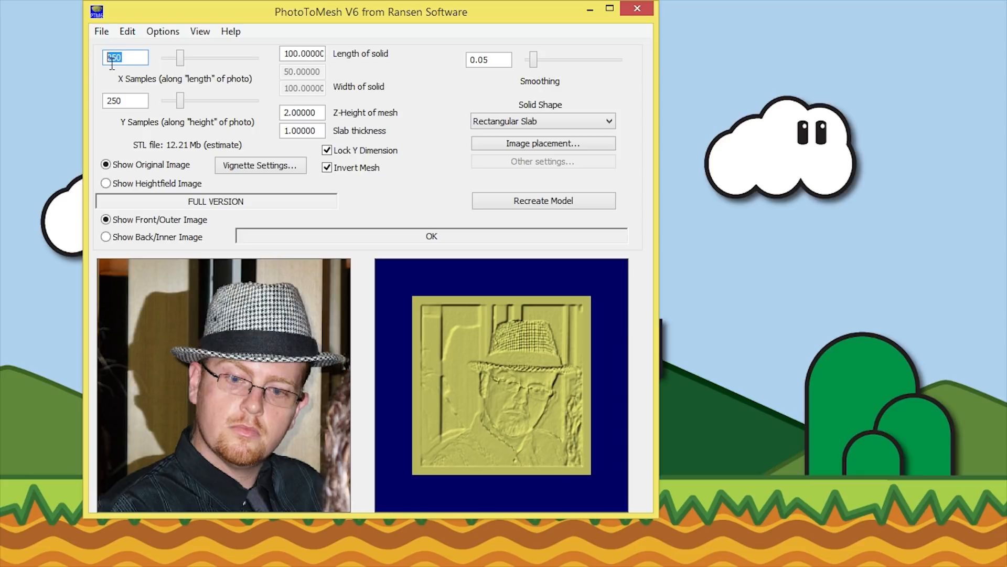
Step: Set X and Y samples to 500 each, raising the STL estimate to 48.83 Mb
{"action": "type", "text": "500"}
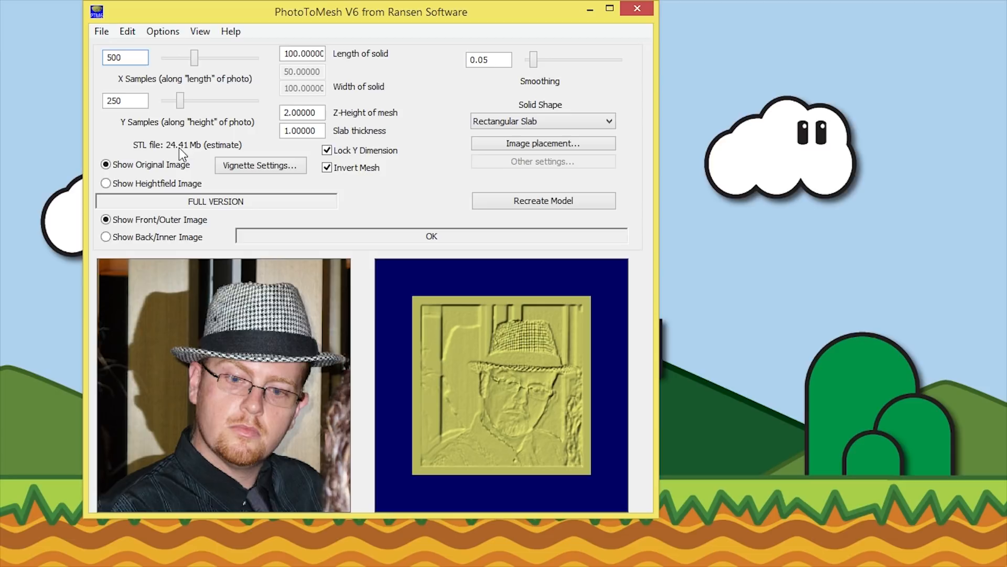
{"action": "type", "text": "250"}
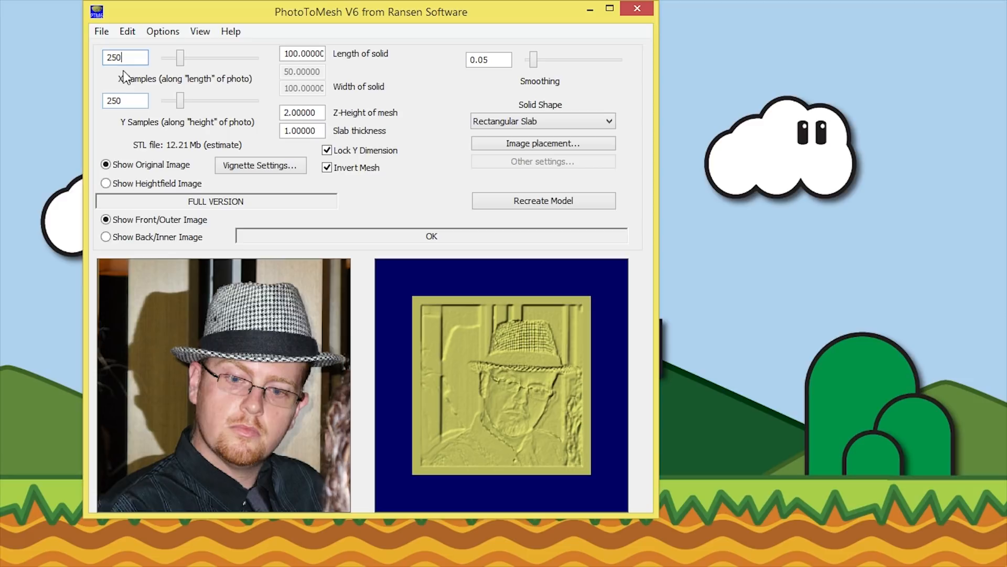
{"action": "type", "text": "500"}
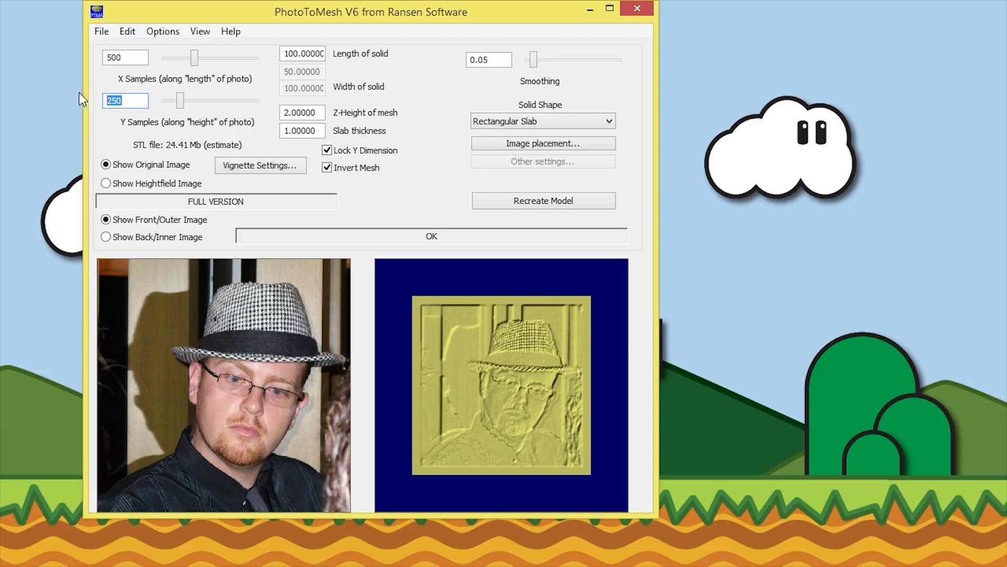
{"action": "type", "text": "500"}
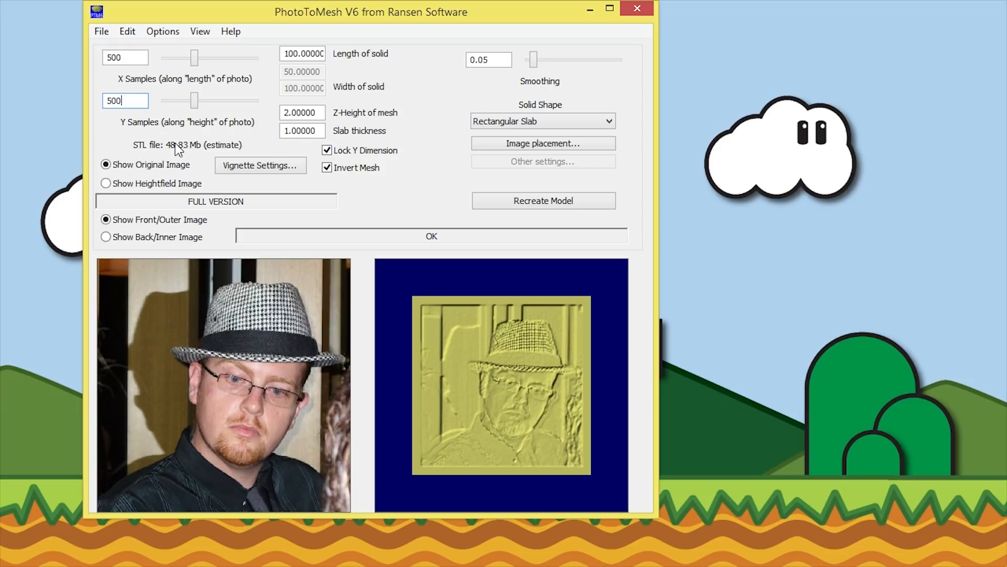
{"action": "mouse_move", "coordinate": [531, 371]}
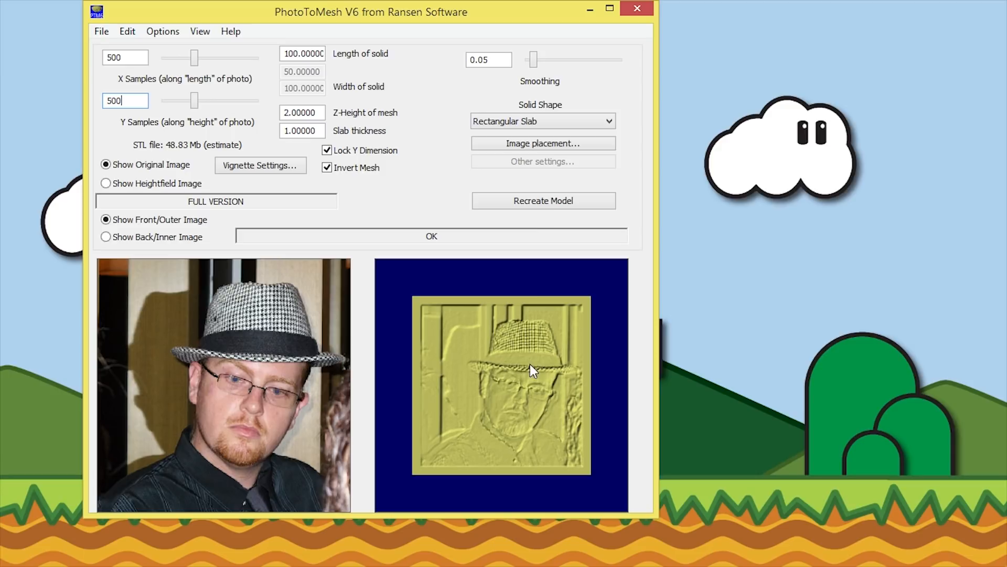
{"action": "left_click", "coordinate": [543, 201]}
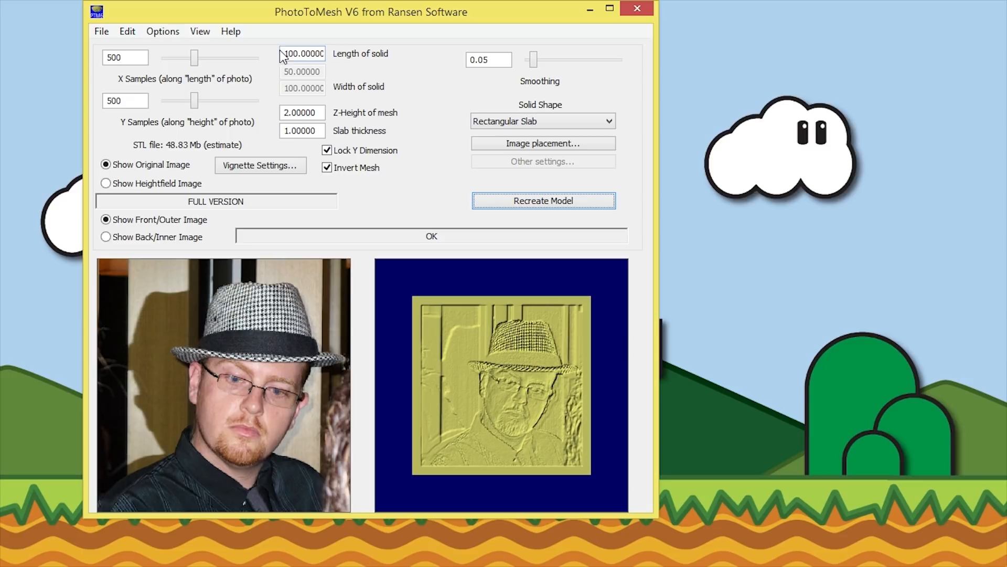
Step: Regenerate the portrait relief at 500 by 500 sampling
{"action": "left_click", "coordinate": [302, 53]}
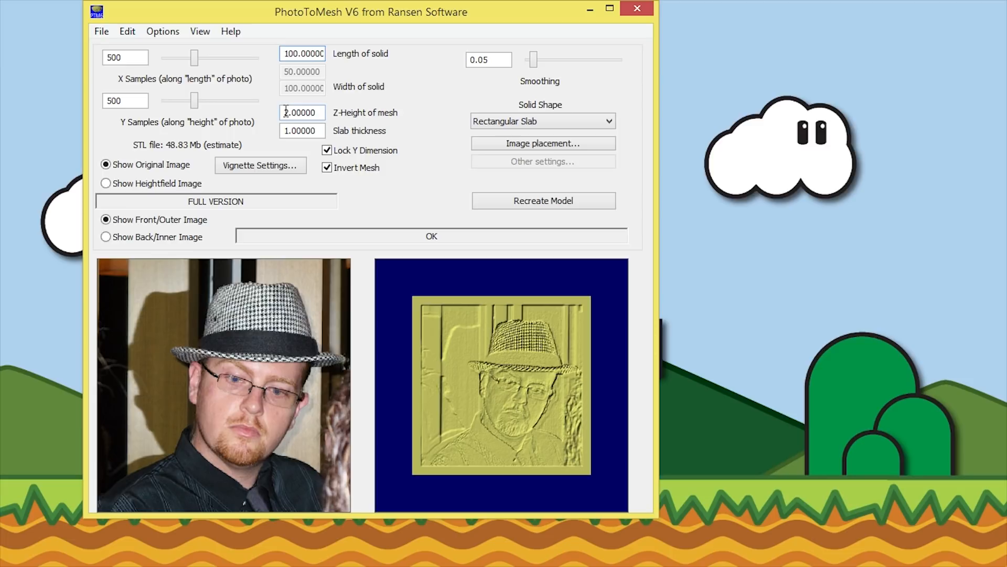
Step: Set Z-Height of mesh to 3.4 and slab thickness to 0.8, then rebuild the relief
{"action": "type", "text": "3.4"}
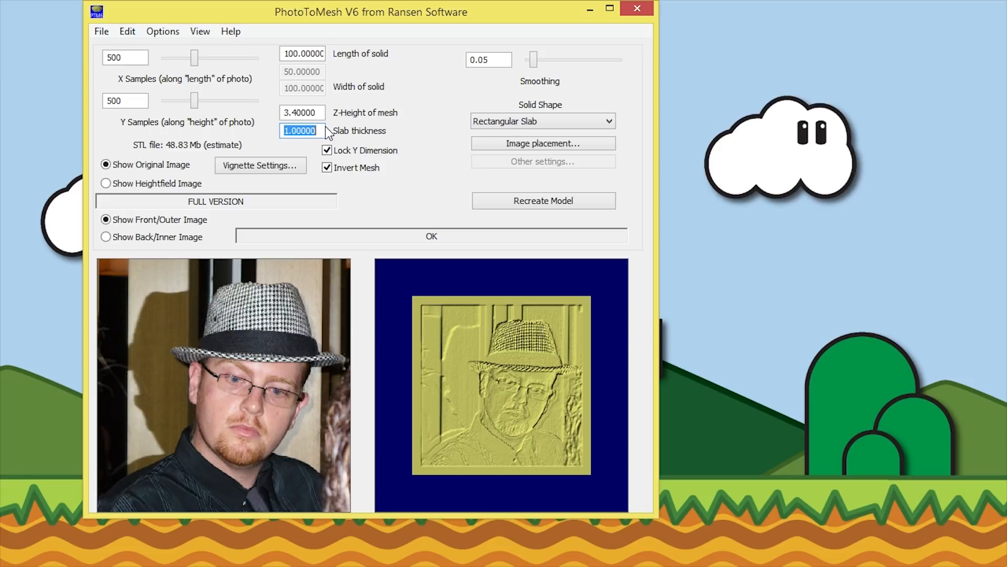
{"action": "type", "text": "0.80000"}
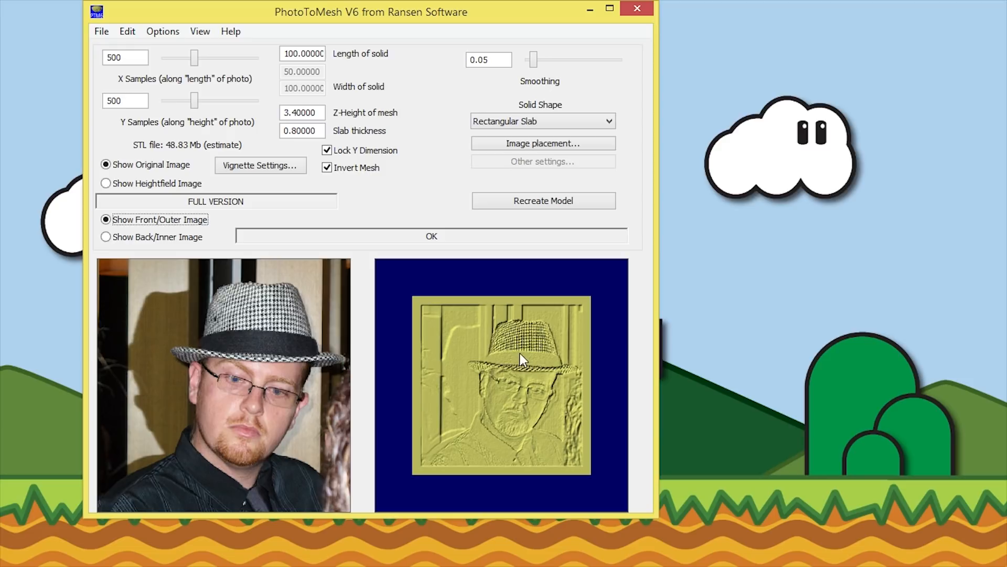
{"action": "mouse_move", "coordinate": [491, 338]}
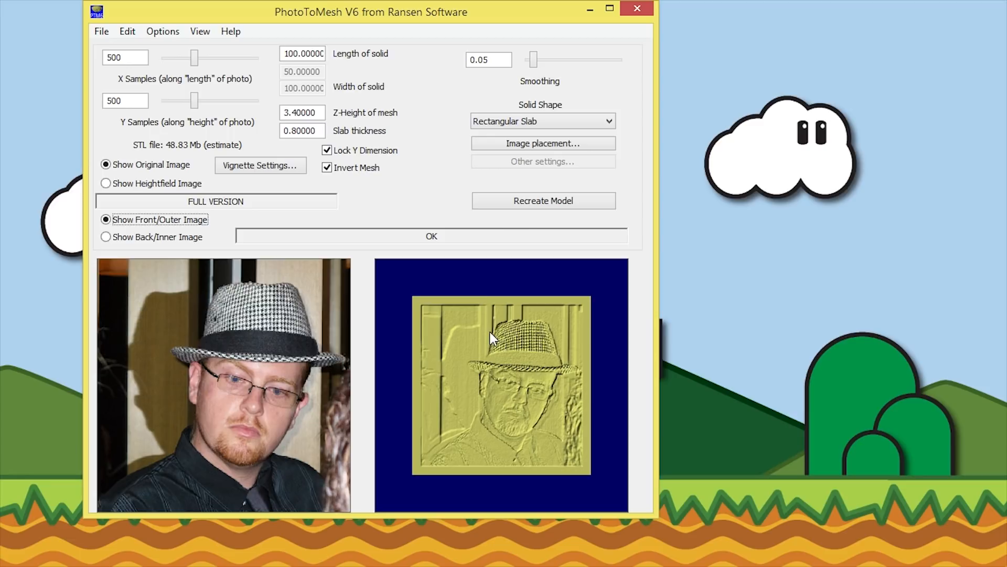
{"action": "left_click", "coordinate": [543, 201]}
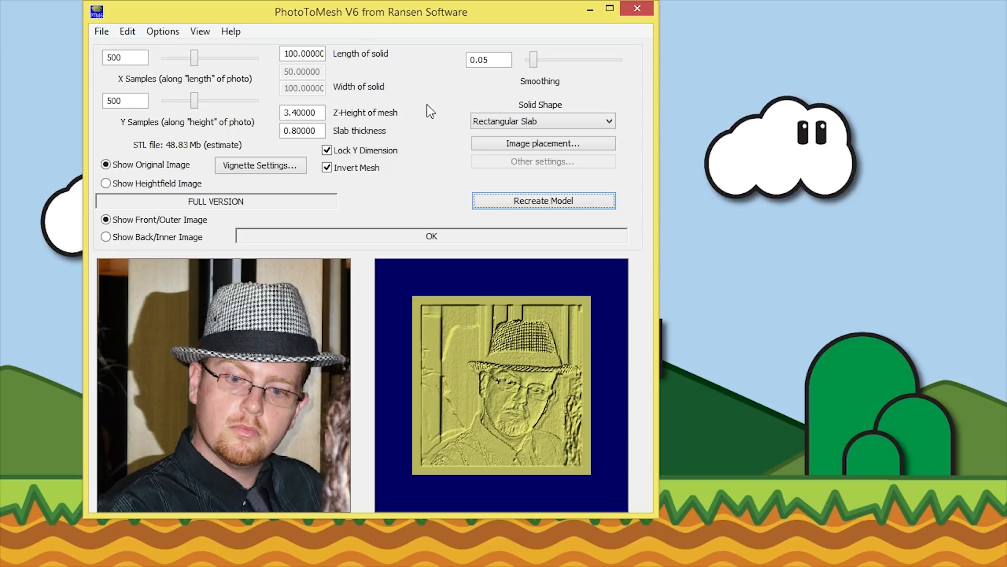
{"action": "mouse_move", "coordinate": [535, 393]}
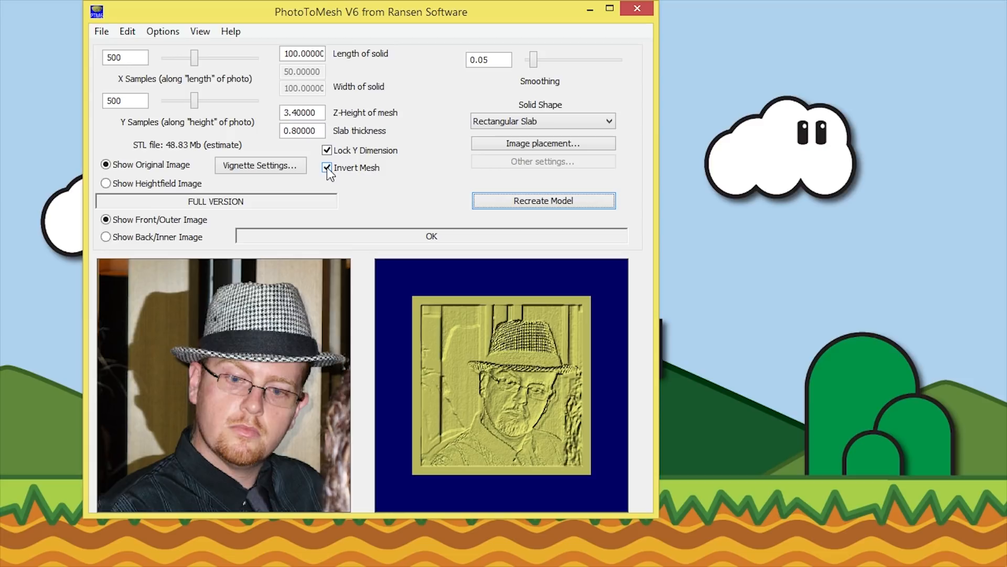
Step: Toggle Invert Mesh off and back on to compare the relief
{"action": "left_click", "coordinate": [327, 167]}
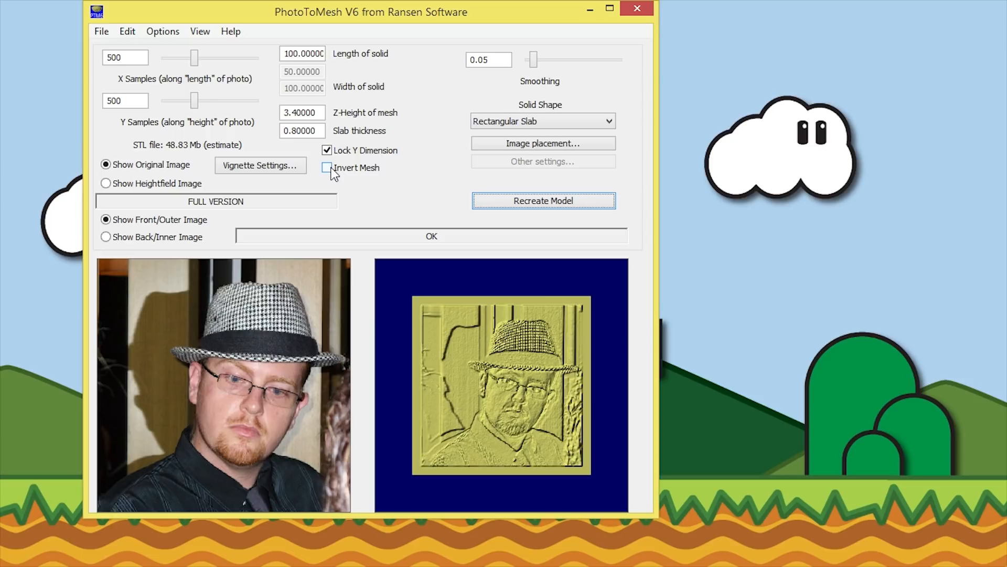
{"action": "left_click", "coordinate": [327, 168]}
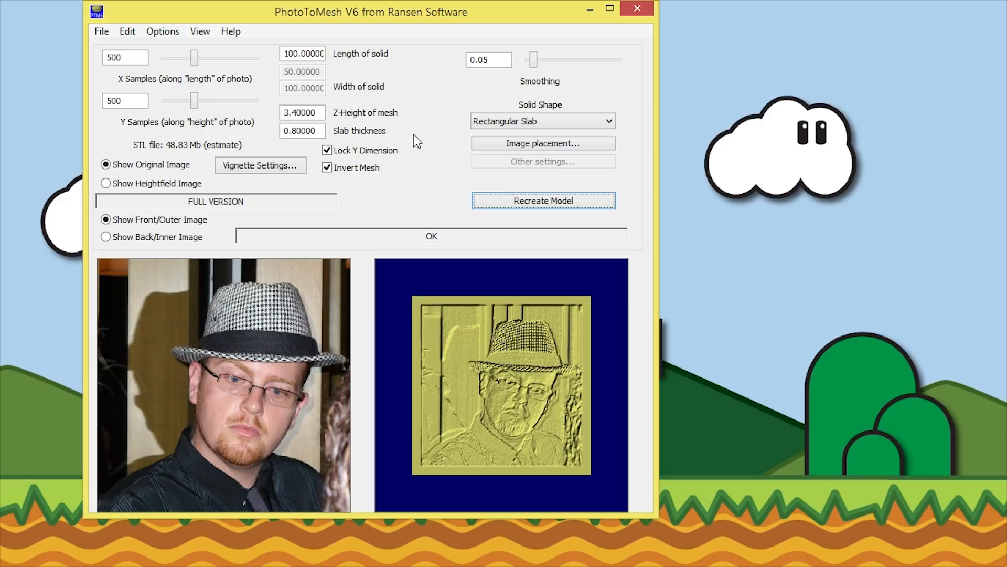
Step: Keep the photo at 90% width and height, centred at position 50 on the slab
{"action": "left_click", "coordinate": [543, 143]}
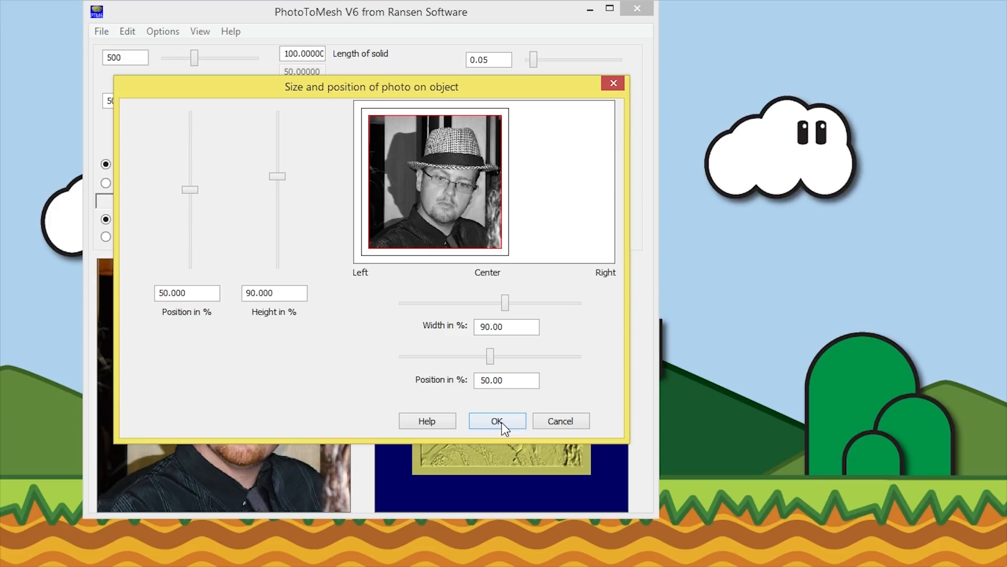
{"action": "left_click", "coordinate": [497, 421]}
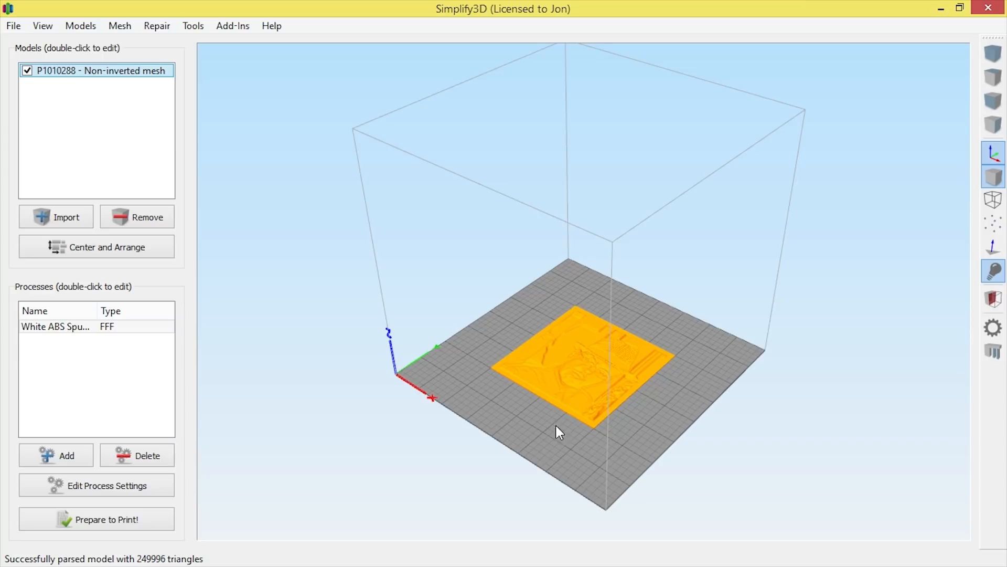
Step: Tilt and zoom toward the imported slab, then start slicing it for printing
{"action": "left_click_drag", "start_coordinate": [555, 432], "coordinate": [617, 412]}
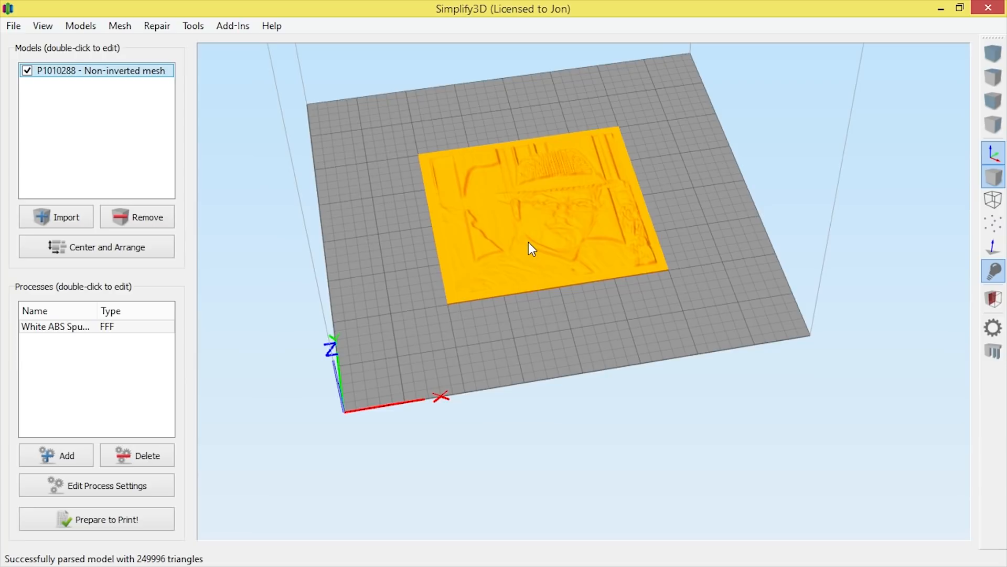
{"action": "left_click", "coordinate": [96, 519]}
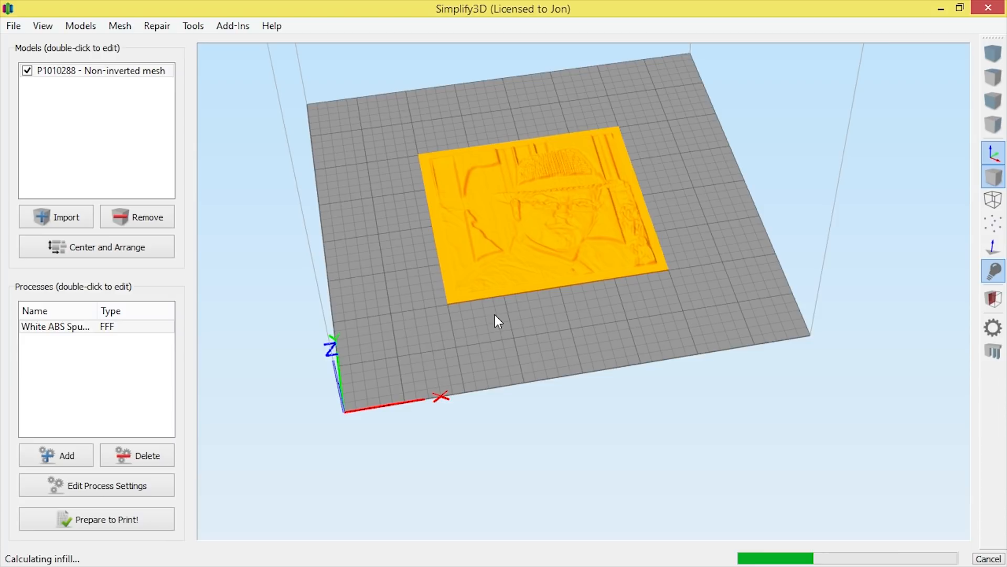
Step: Review the preview: 1 hour 32 minutes build time and 19.87 g of plastic
{"action": "left_click", "coordinate": [96, 518]}
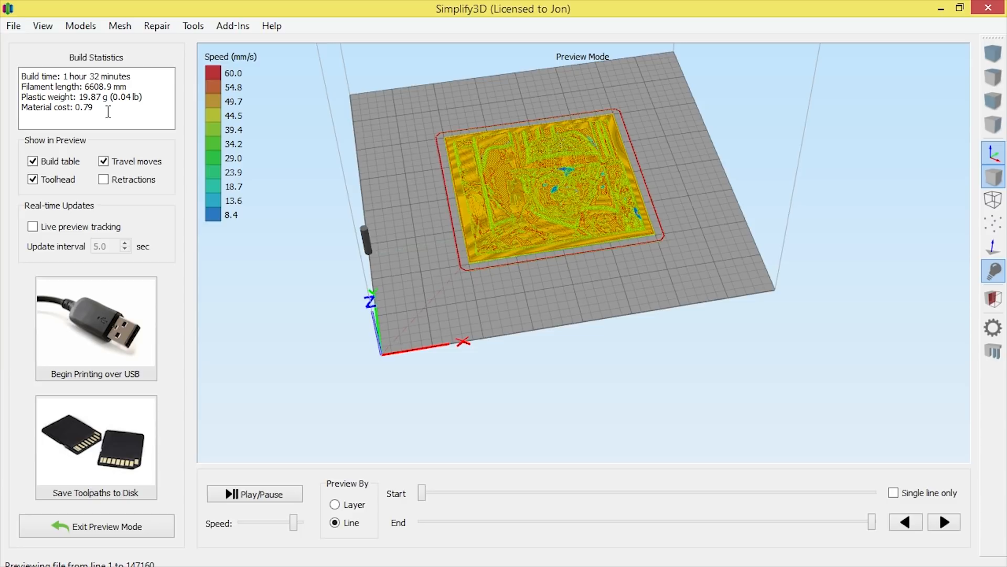
Step: Exit preview, remove the non-inverted slab, and import the P1010288 STL
{"action": "left_click", "coordinate": [97, 526]}
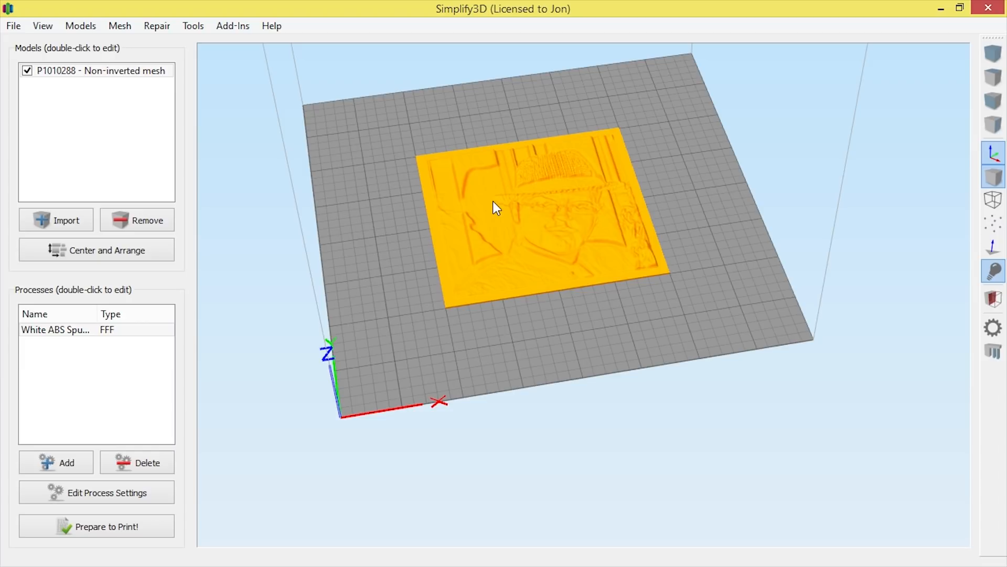
{"action": "left_click", "coordinate": [136, 220]}
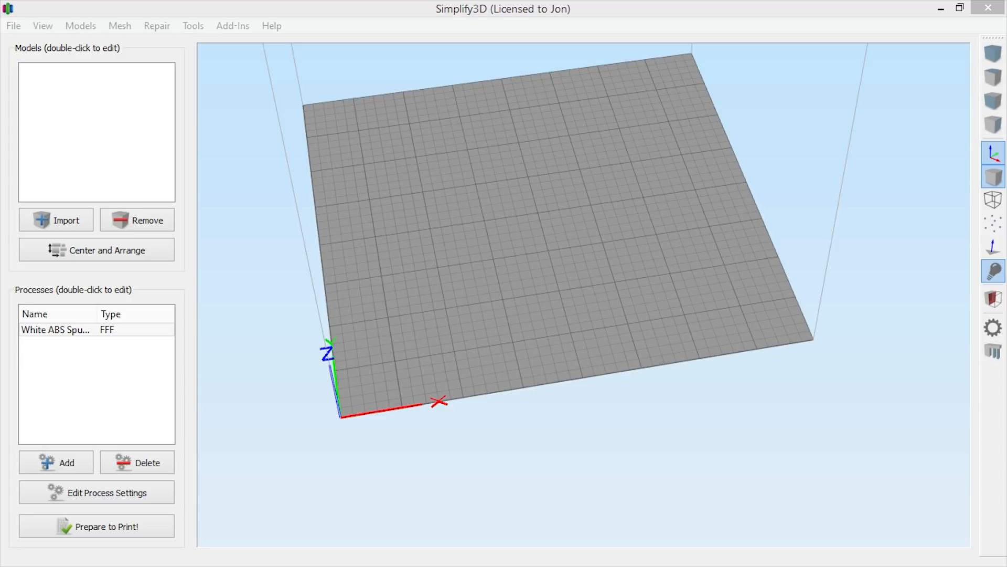
{"action": "left_click", "coordinate": [55, 220]}
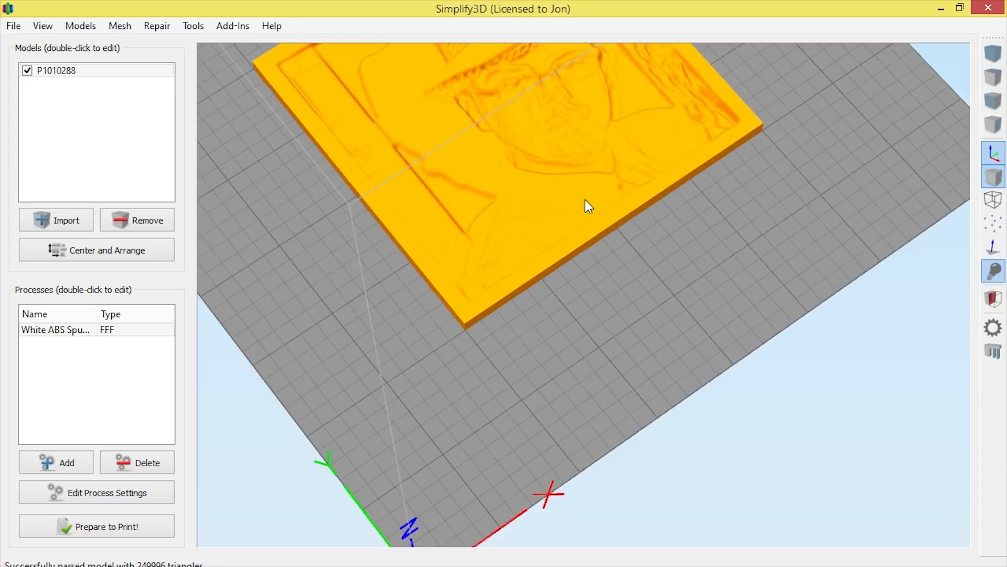
{"action": "left_click_drag", "start_coordinate": [588, 206], "coordinate": [732, 169]}
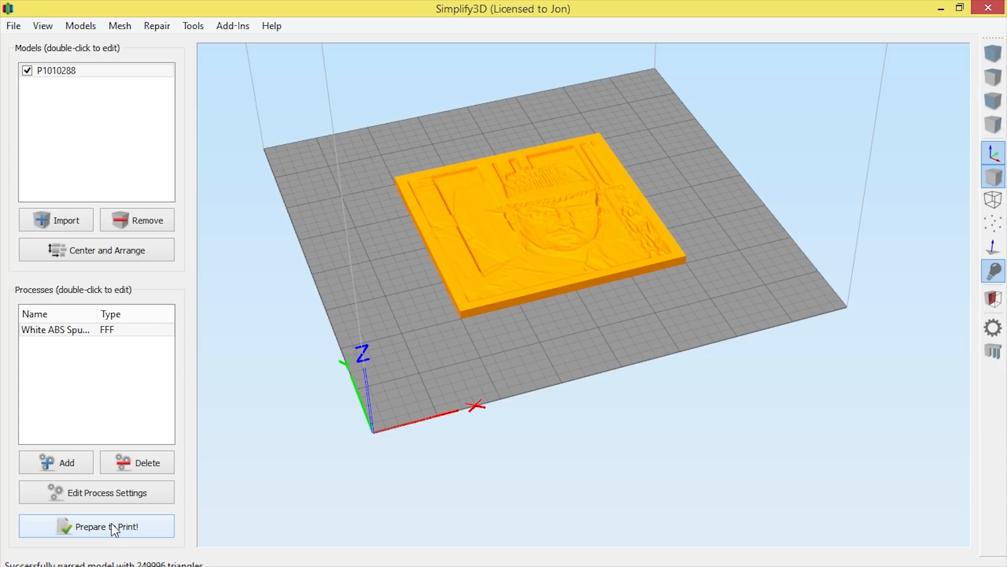
Step: Slice the P1010288 slab: 2 hours 7 minutes and 29.39 g of plastic
{"action": "left_click", "coordinate": [105, 526]}
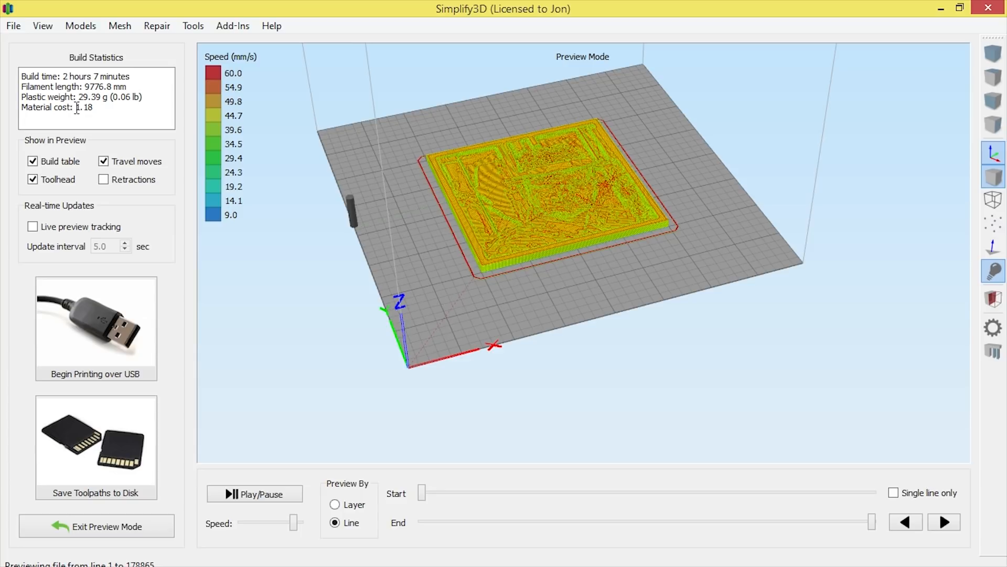
{"action": "mouse_move", "coordinate": [572, 166]}
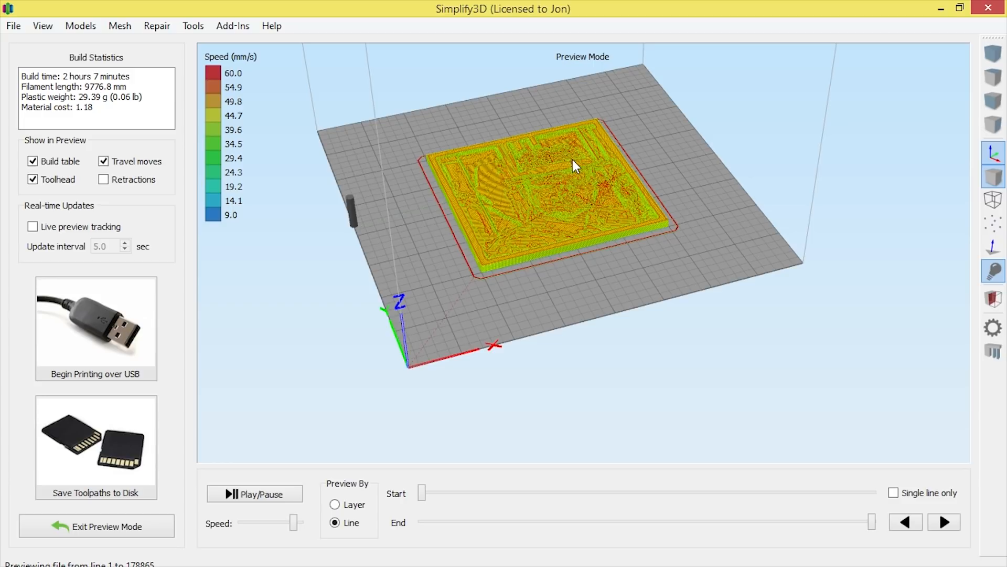
{"action": "mouse_move", "coordinate": [527, 181]}
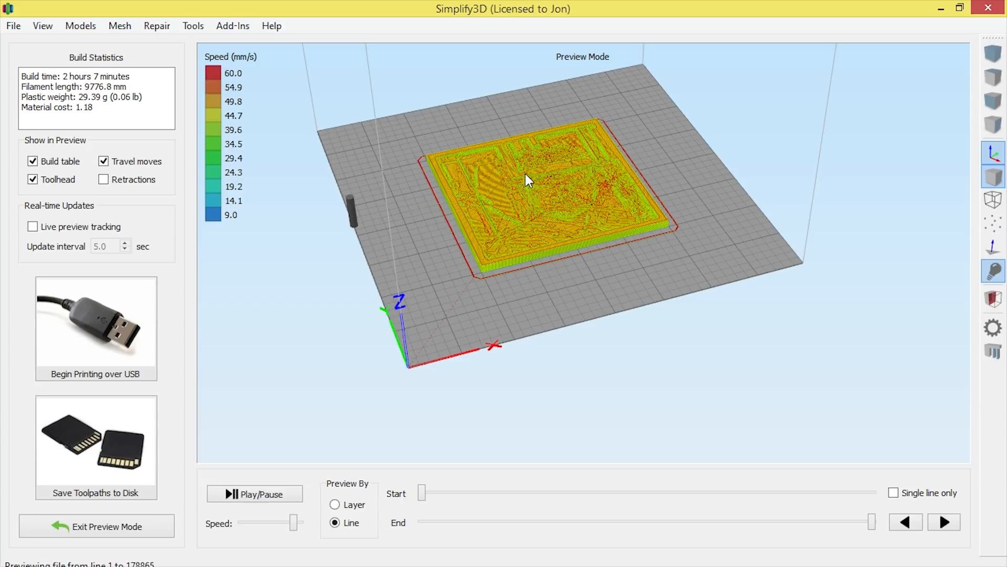